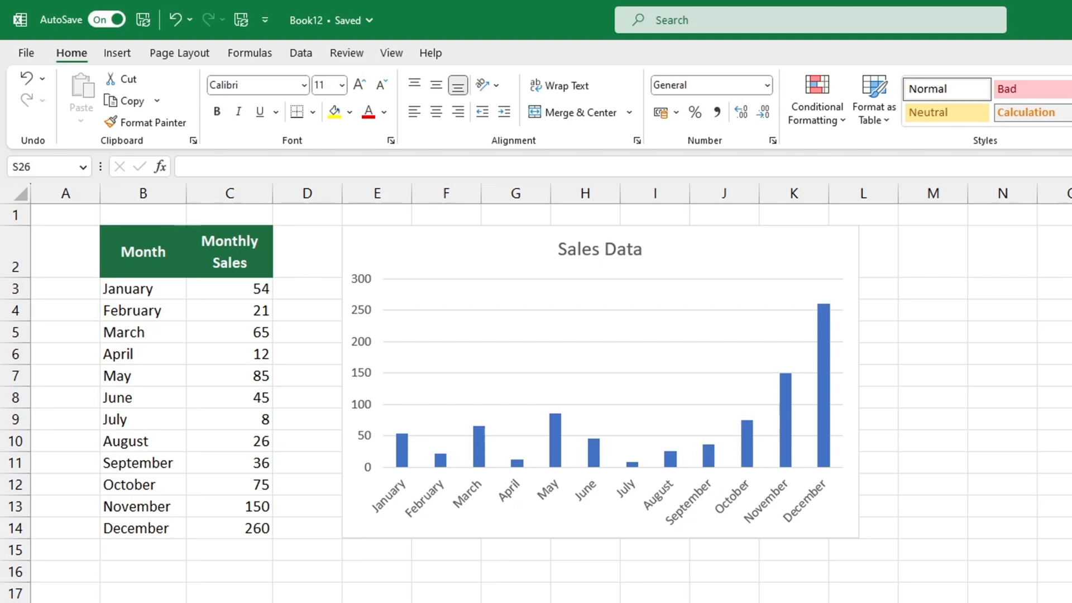
pyautogui.moveTo(829, 518)
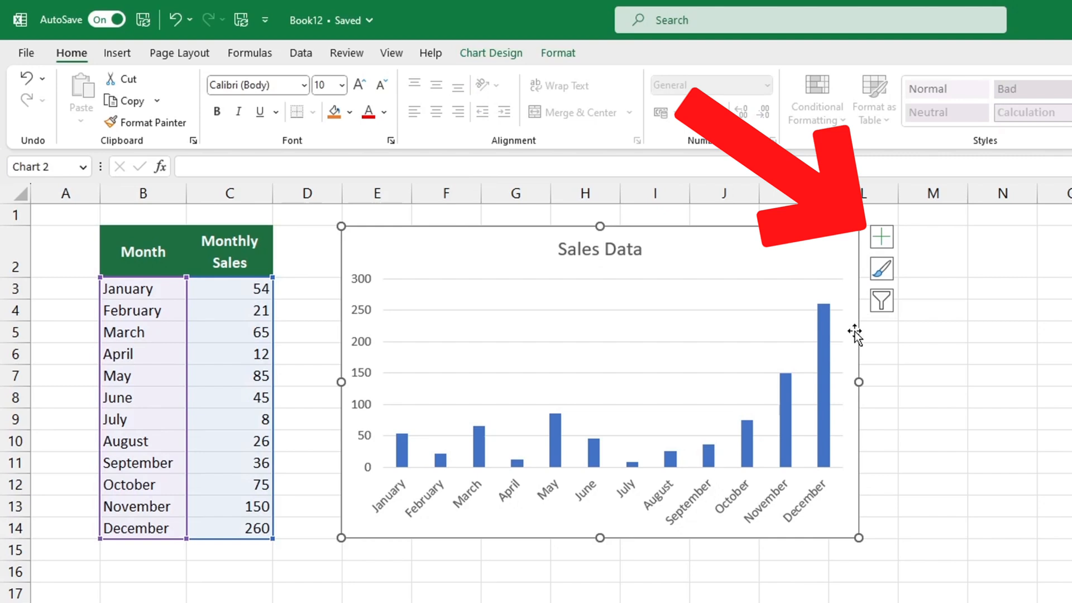
# Step: Add a linear trendline to the Sales Data column chart via Chart Elements
pyautogui.click(881, 236)
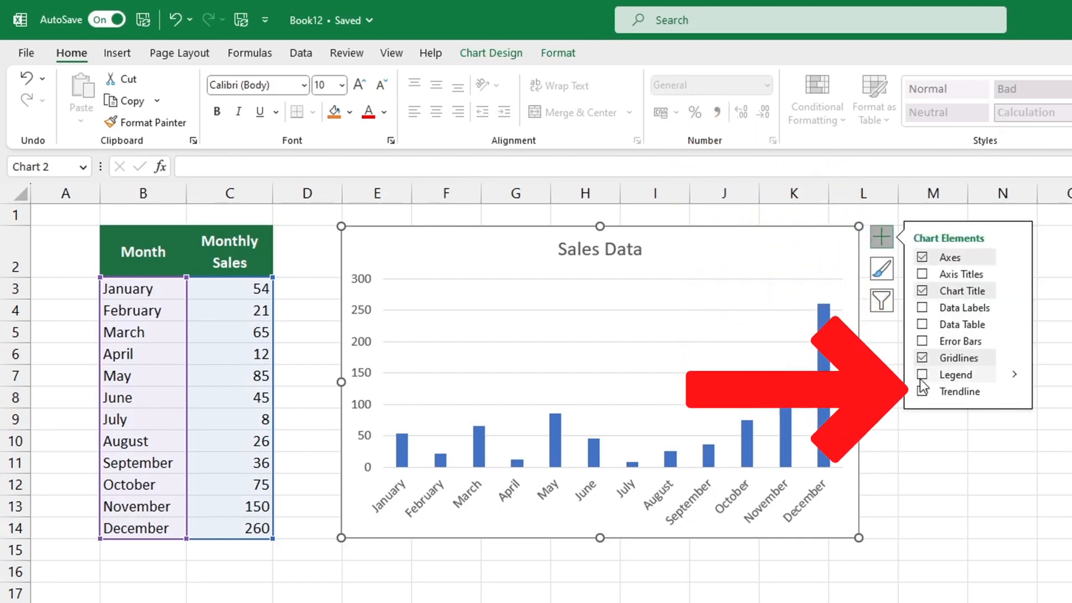
pyautogui.click(922, 392)
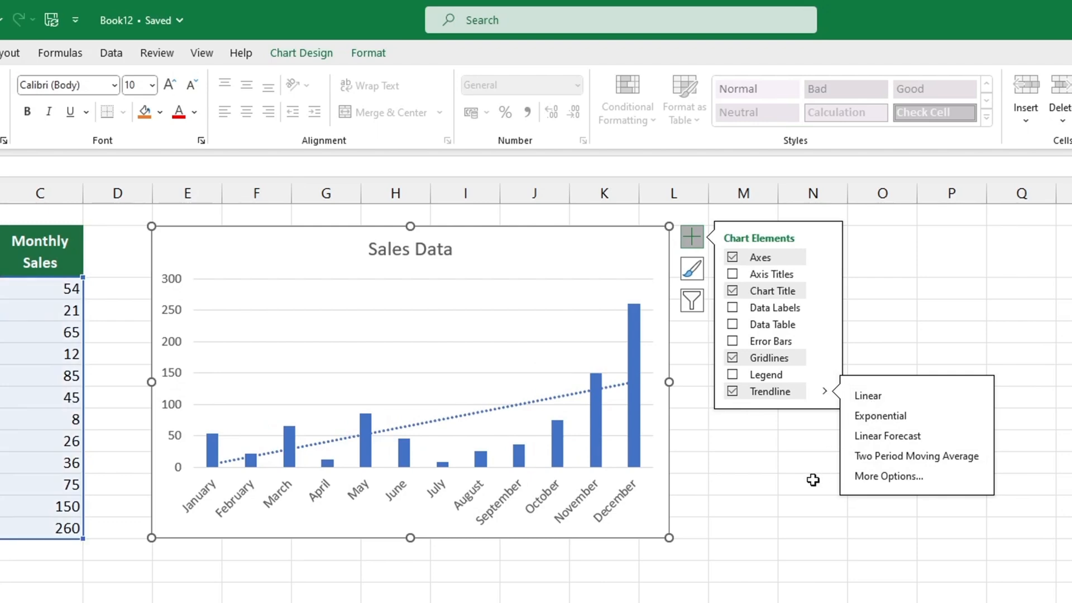
pyautogui.click(740, 540)
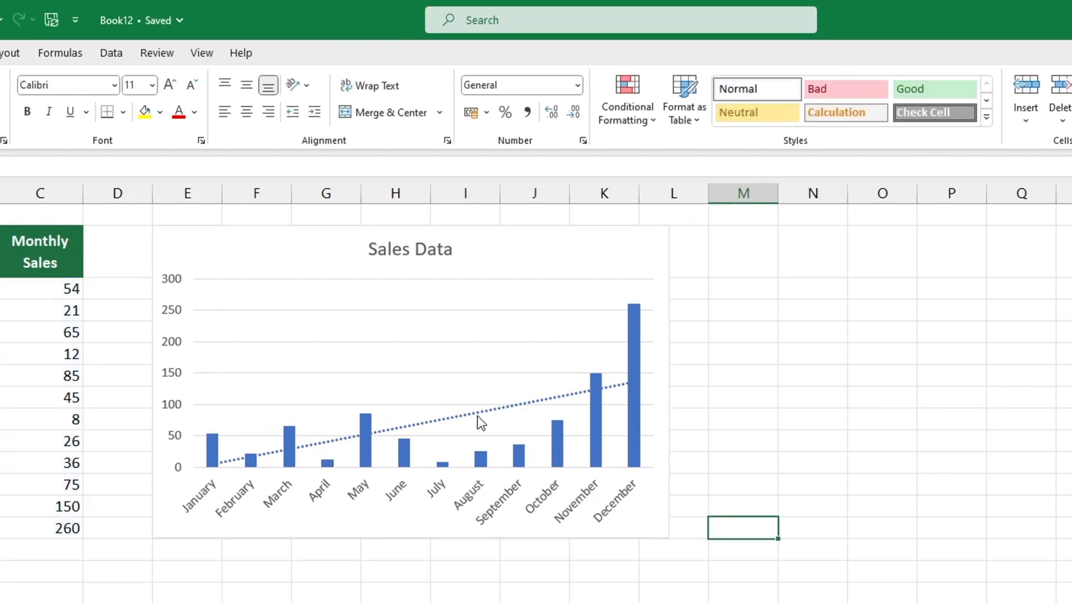
# Step: Recolour the dotted linear trendline from blue to orange in Format Trendline
pyautogui.rightClick(478, 424)
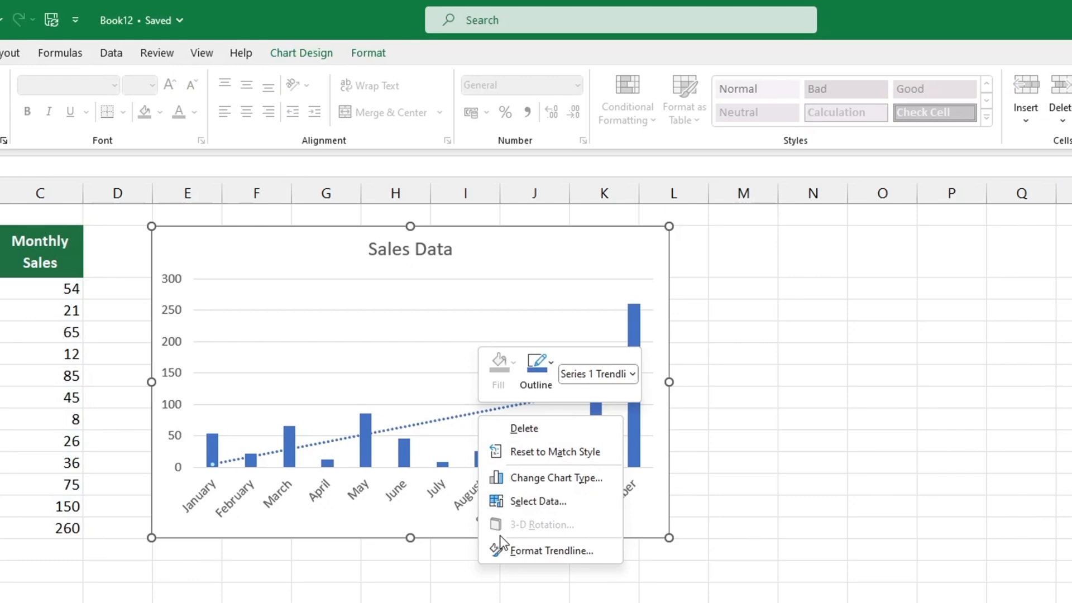
pyautogui.click(549, 551)
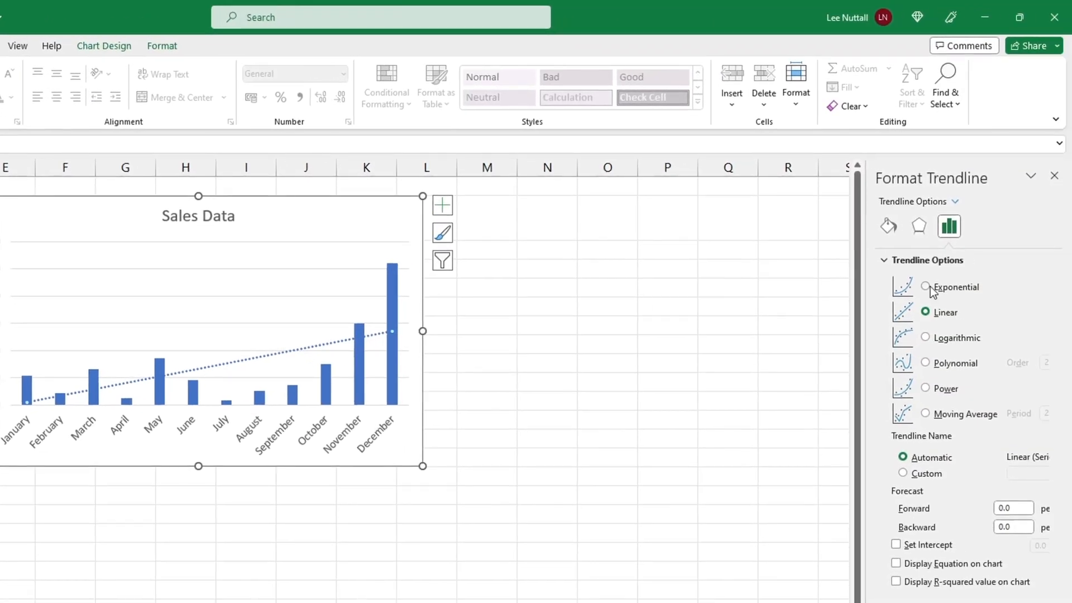
pyautogui.click(924, 361)
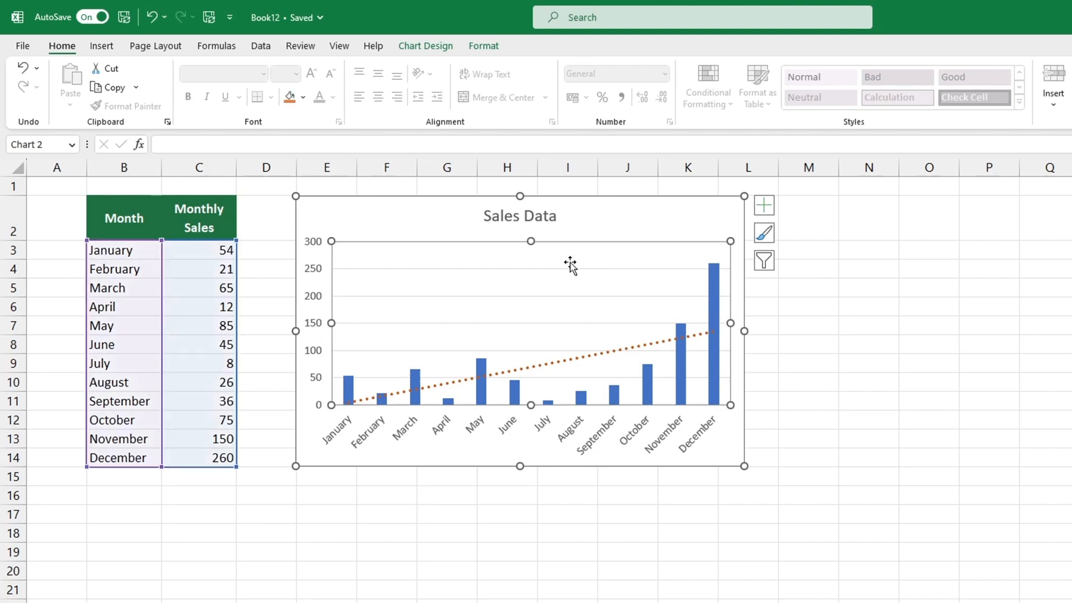
# Step: Untick Trendline so only the monthly sales columns remain on the chart
pyautogui.click(763, 206)
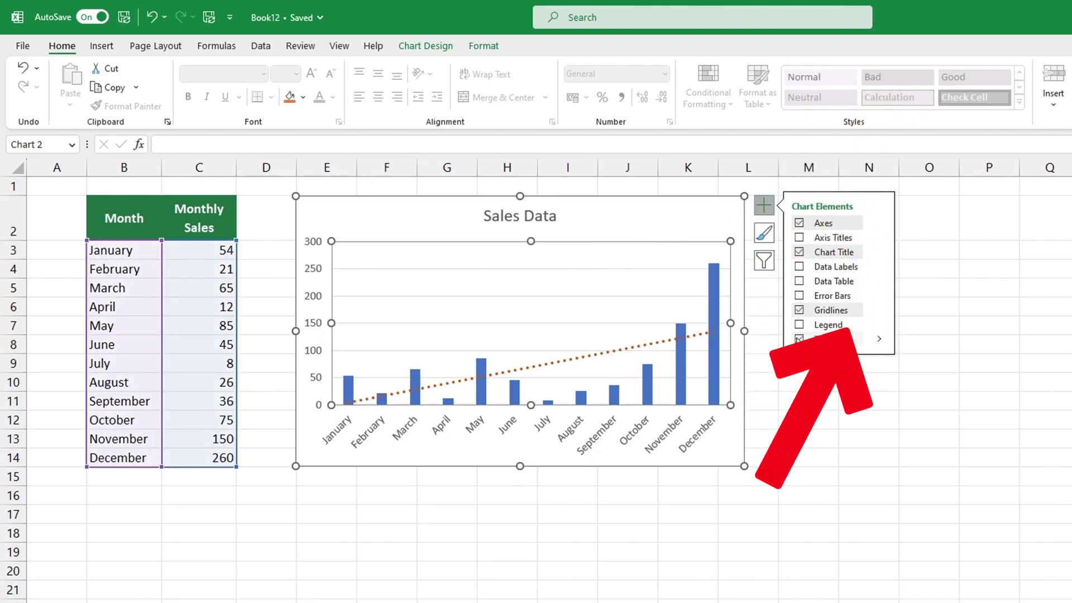
pyautogui.click(799, 339)
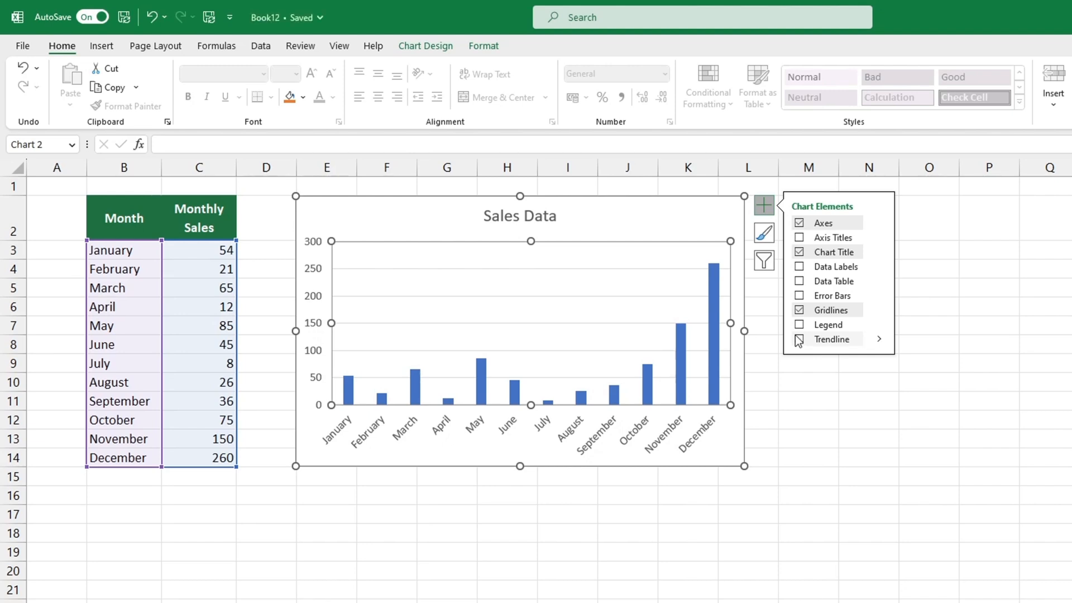
pyautogui.click(793, 442)
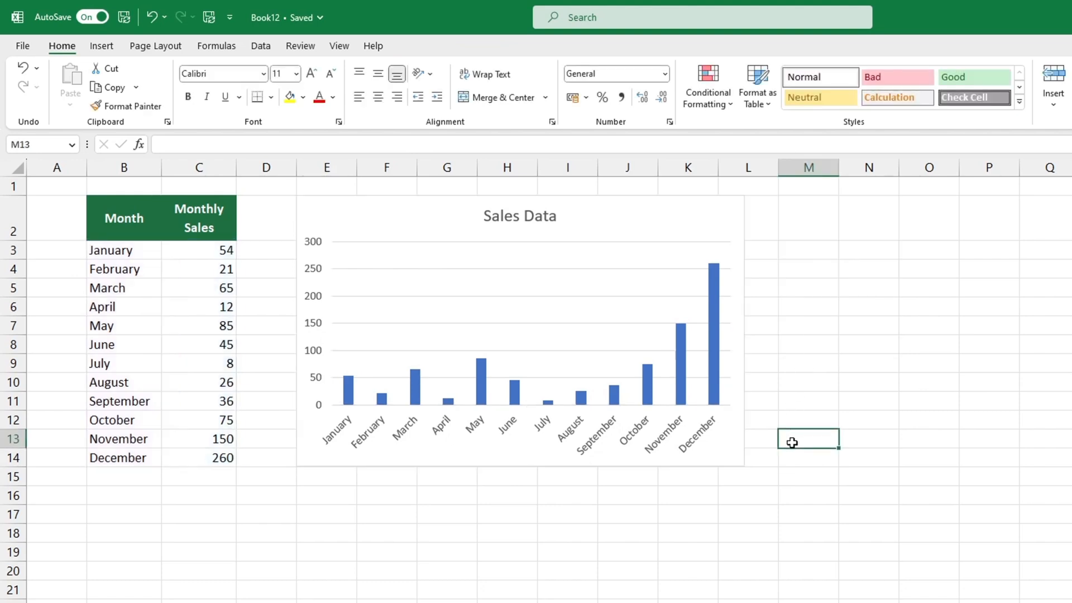